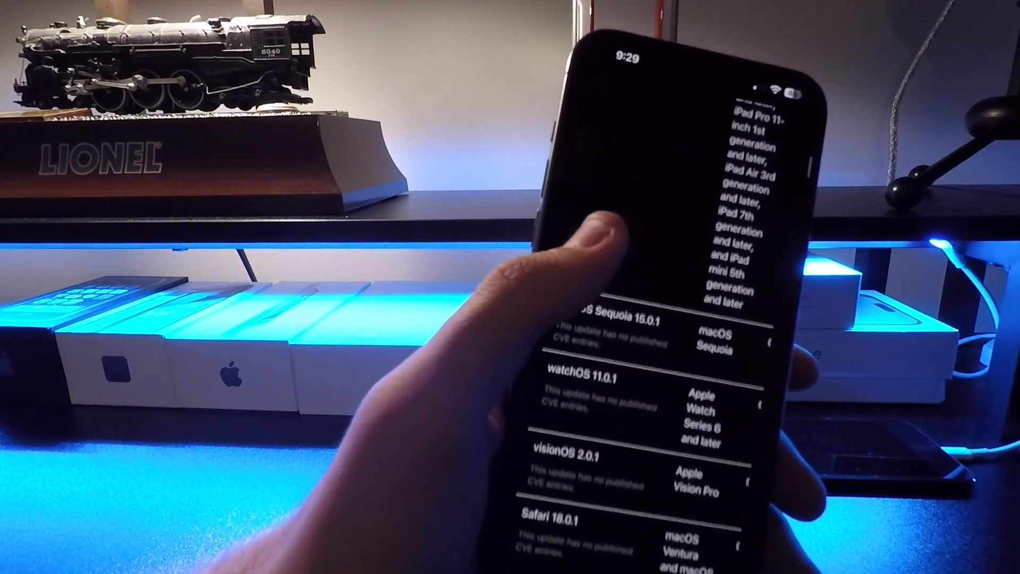
scroll("down", 3)
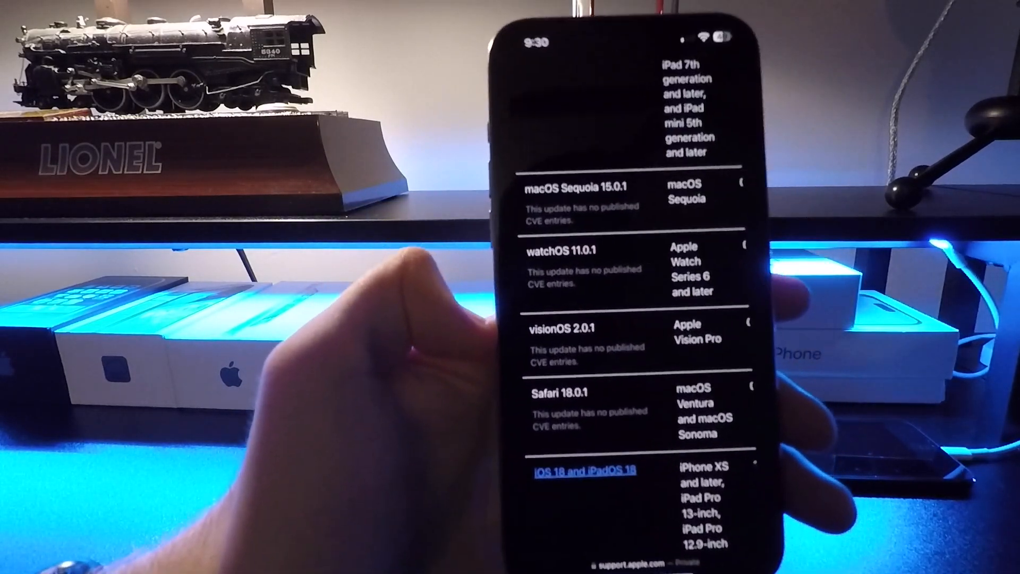
scroll("down", 3)
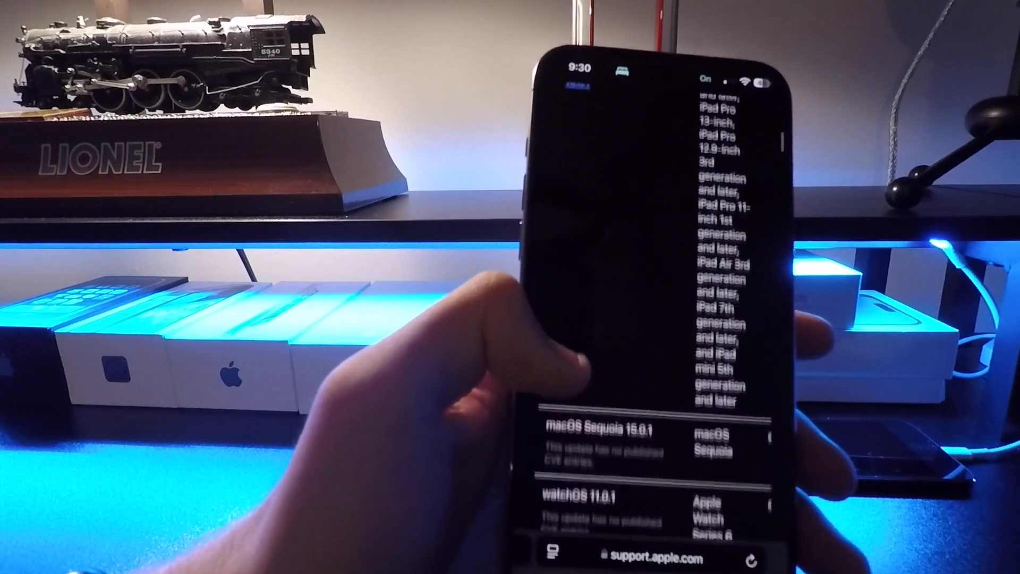
scroll("down", 3)
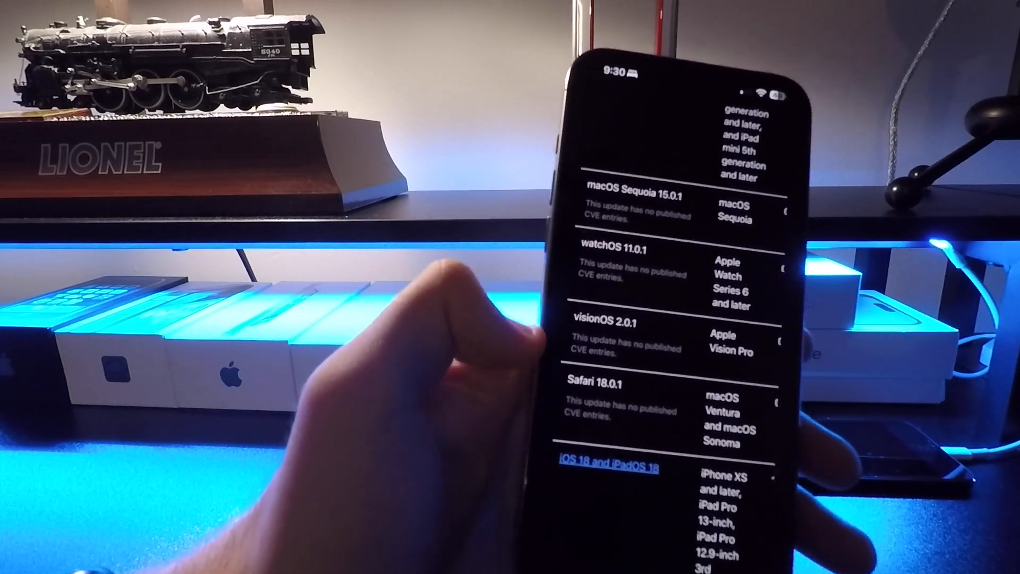